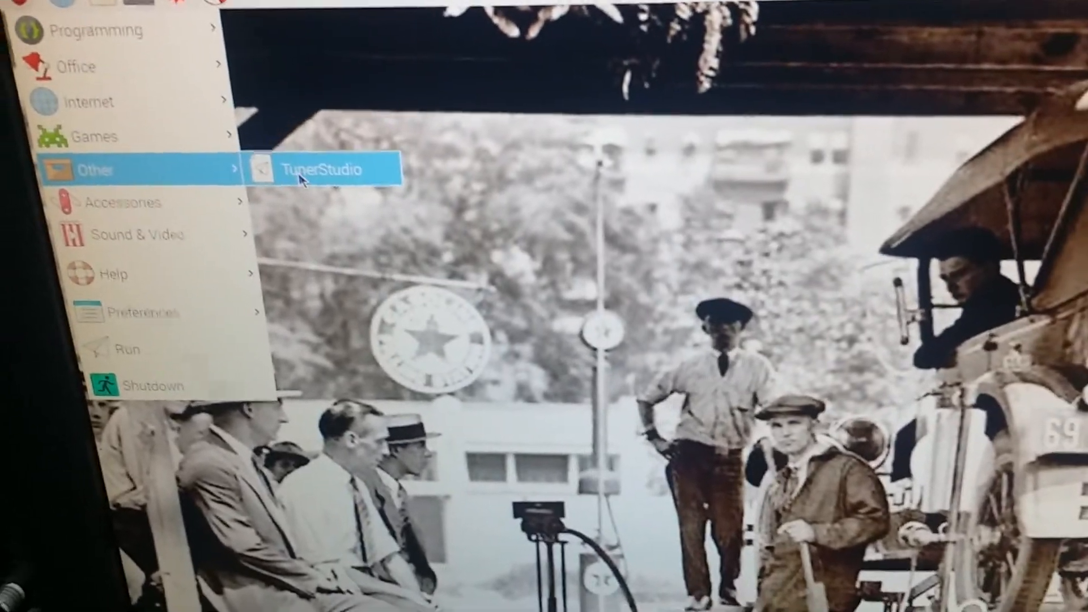
Step: Launch TunerStudio from the Raspberry Pi menu's Other category
left_click(324, 169)
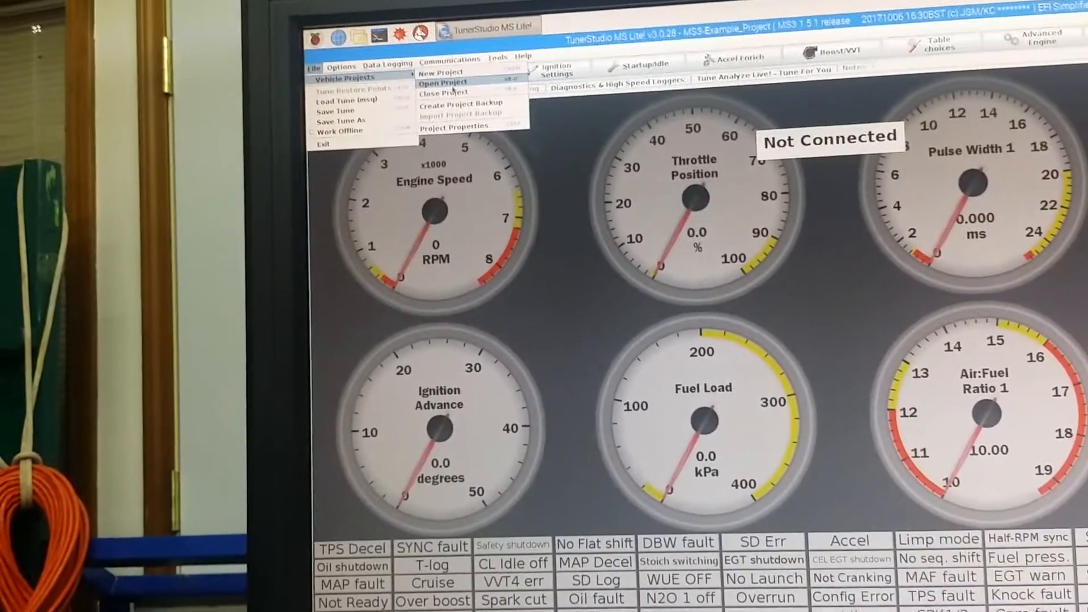
Step: Load the MS1_Extra_Example project and go online so gauges show live readings
left_click(443, 82)
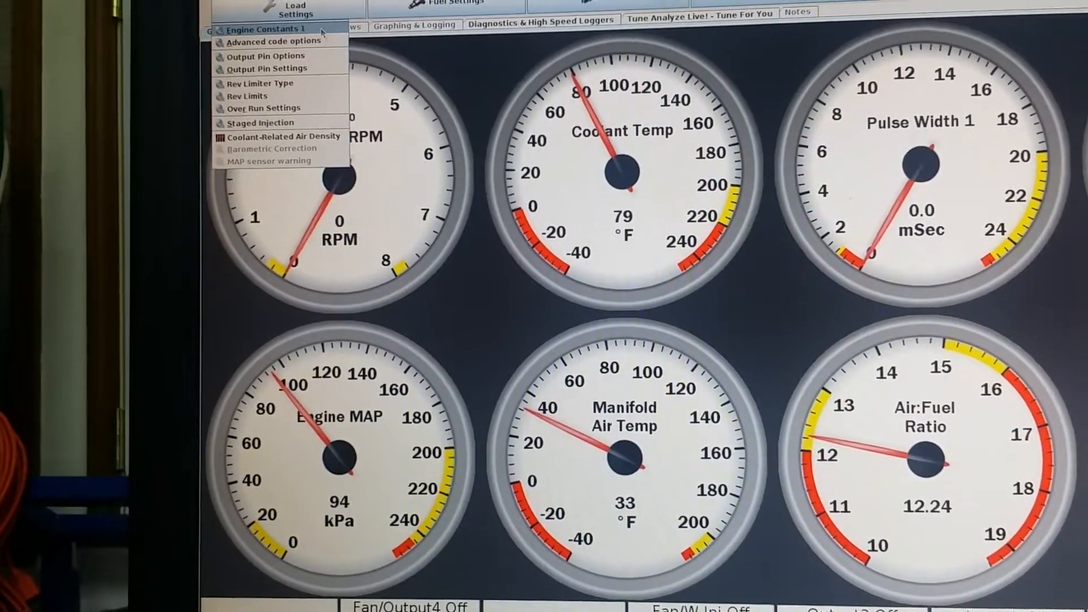
Step: Calculate required fuel as 15.5 ms for a 350 CID, 8-cylinder engine in Engine Constants 1
left_click(262, 30)
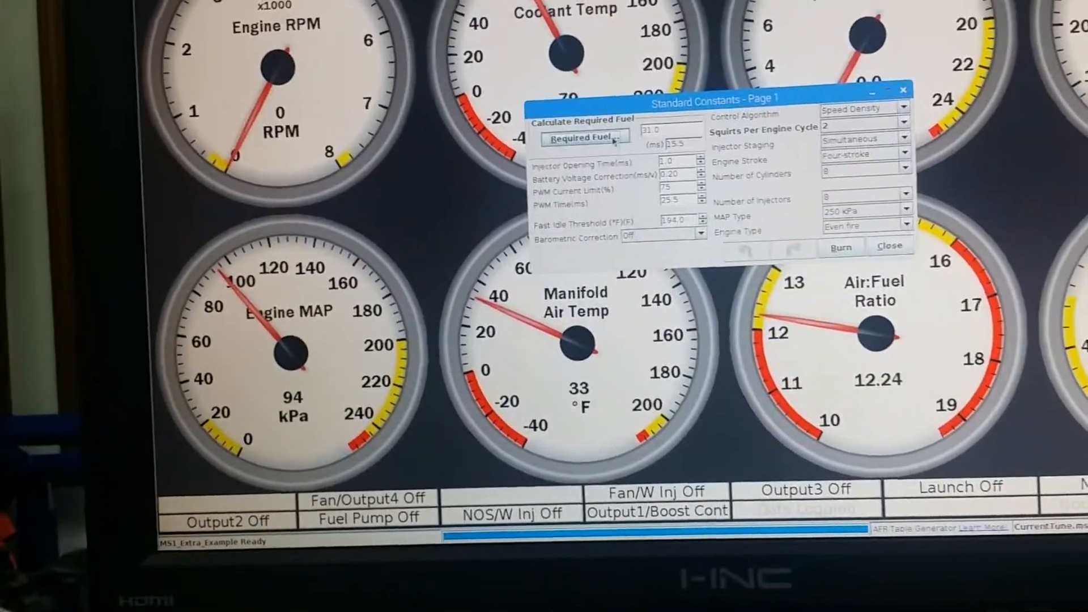
left_click(585, 138)
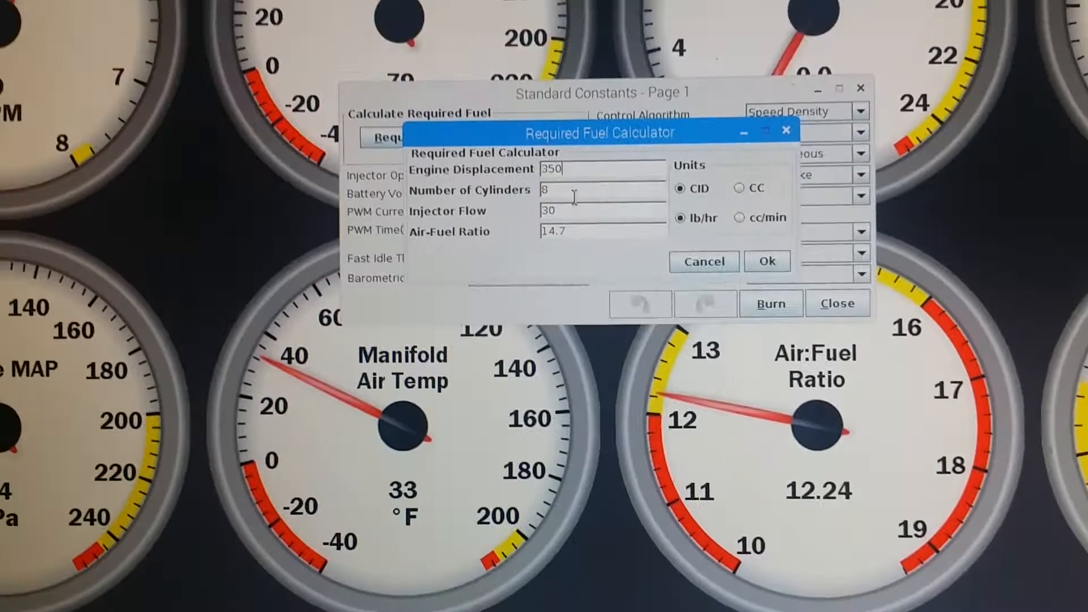
left_click(766, 261)
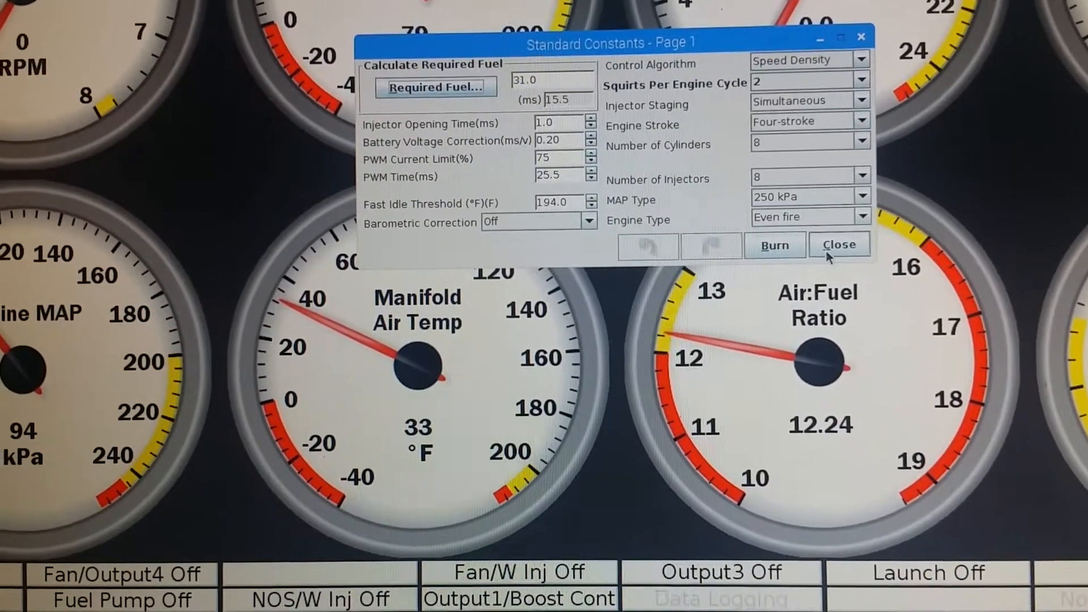
left_click(839, 245)
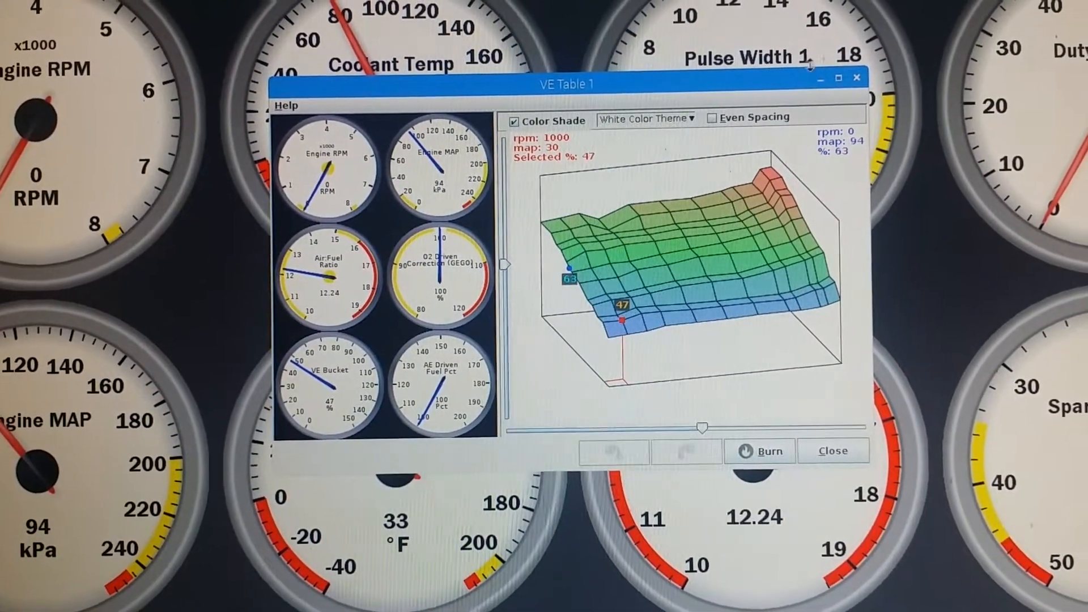
Step: View the ignition advance table, then Fuel VE Table 1, before browsing the Spark menu
left_click(796, 95)
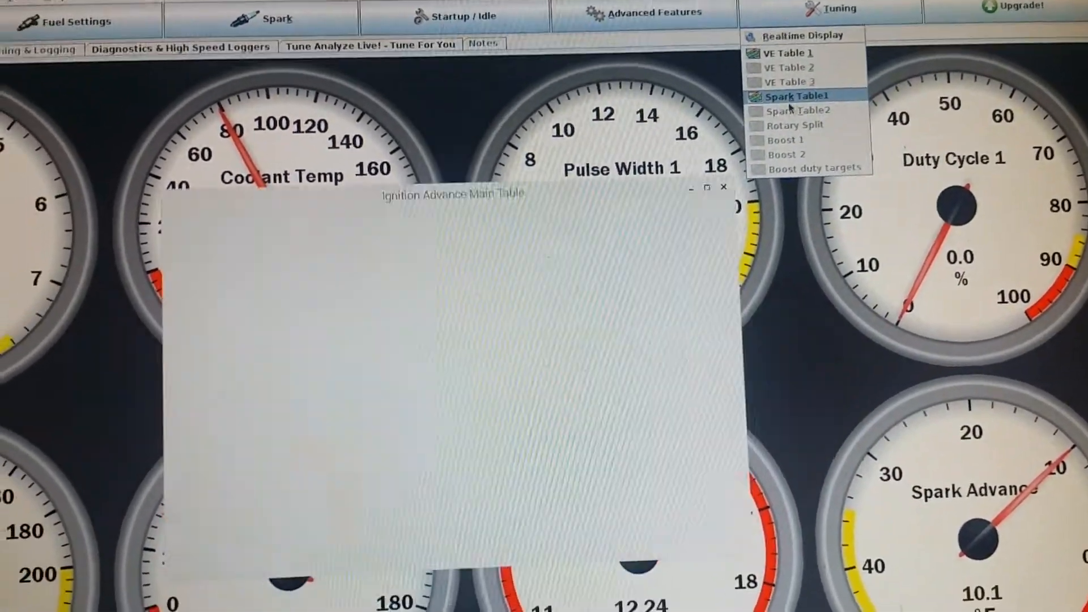
left_click(796, 95)
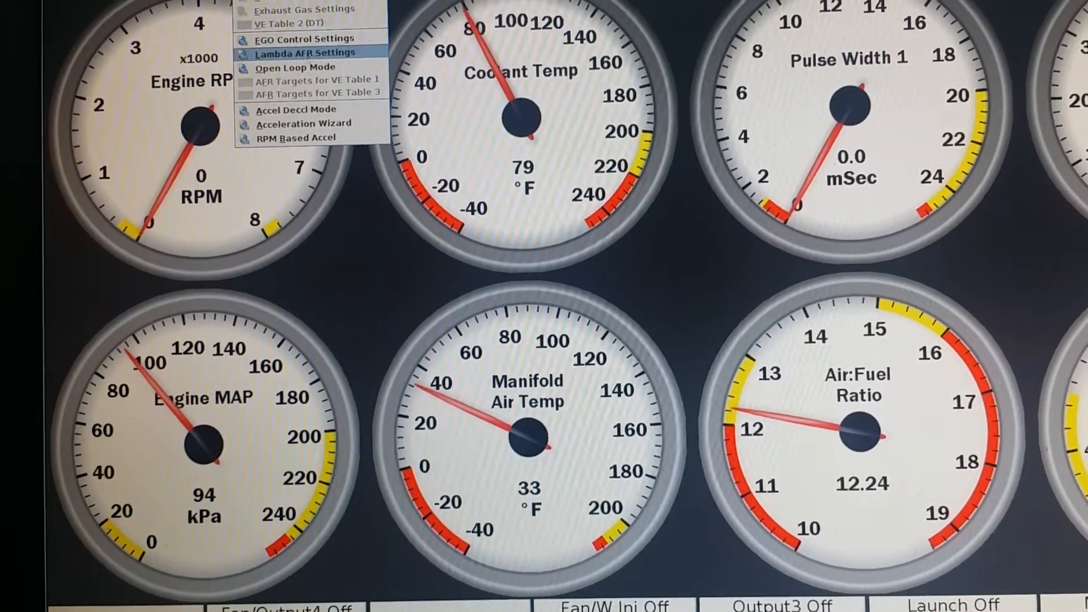
left_click(292, 6)
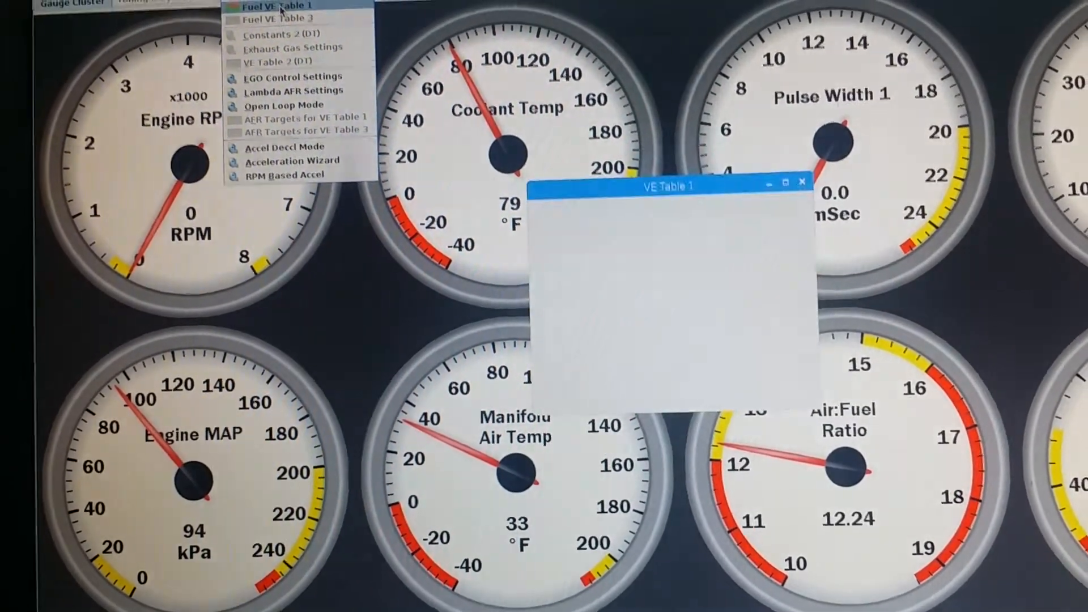
left_click(277, 6)
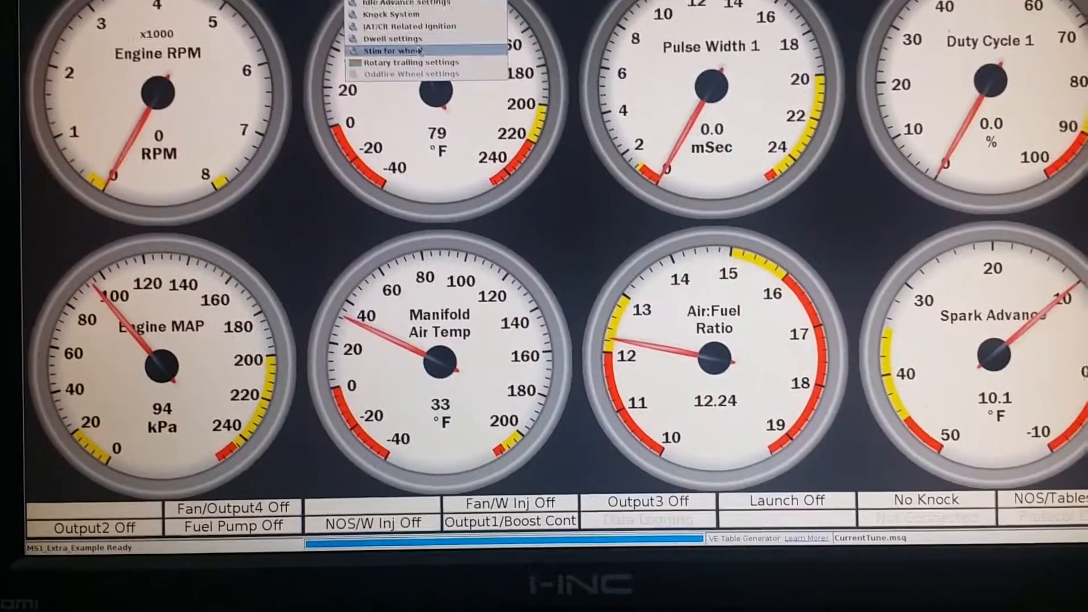
Step: Scale up Spark Table 1 cells at 500–1300 rpm and 30–80 kPa using Scale Cells
left_click(391, 49)
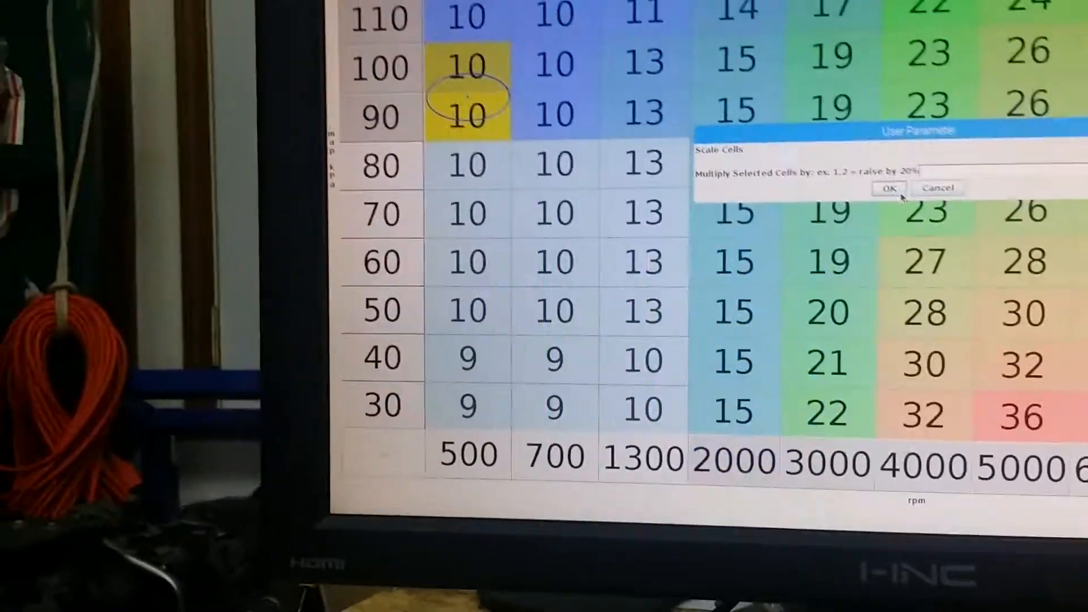
left_click(889, 188)
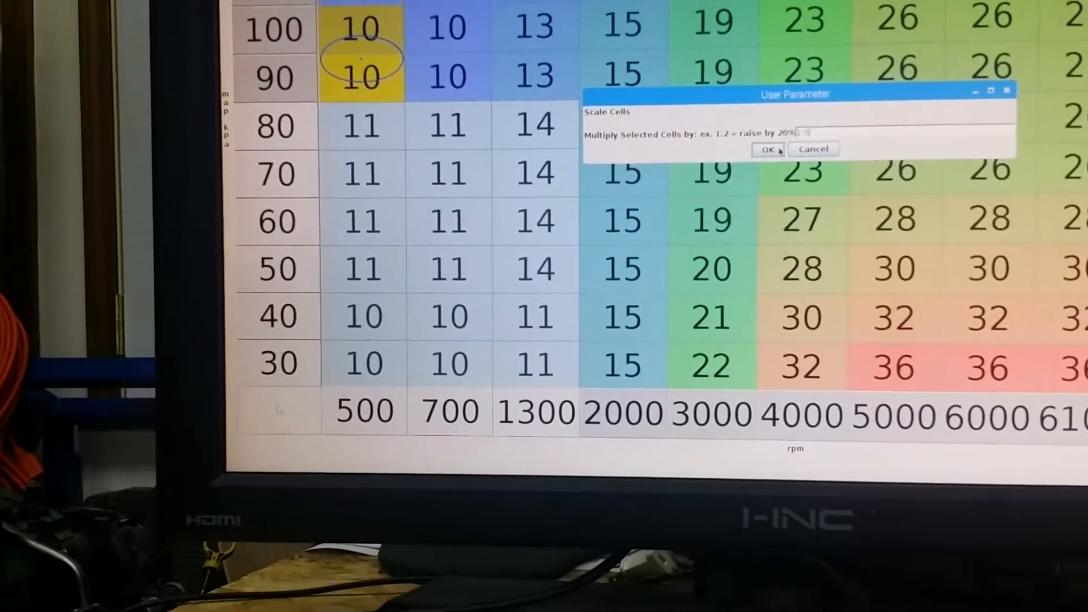
left_click(767, 150)
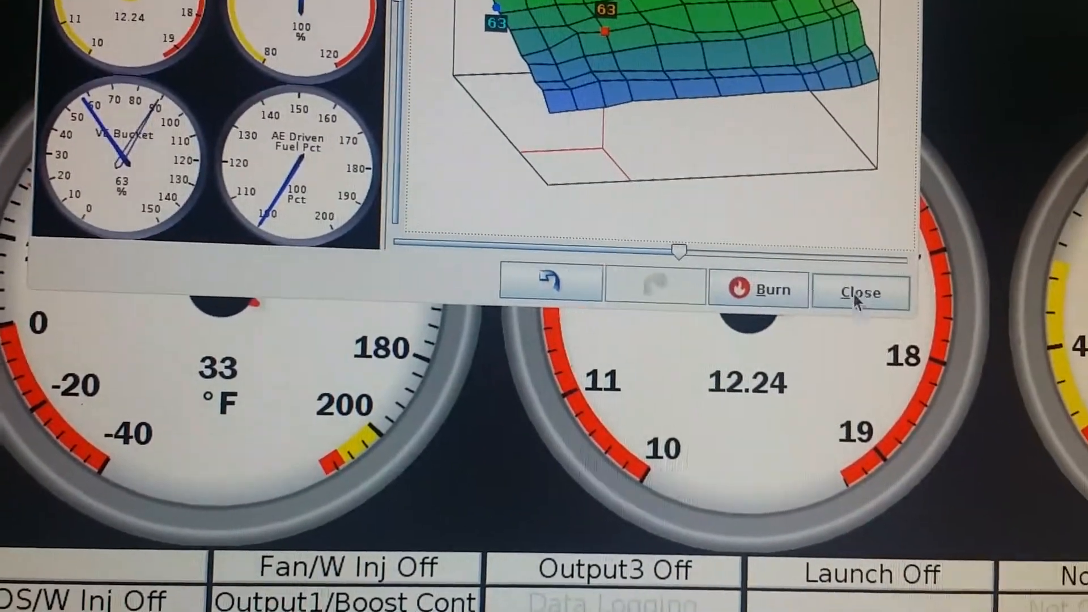
Step: Close VE Table 1 and review the edited advance values in Spark Table 1
left_click(861, 290)
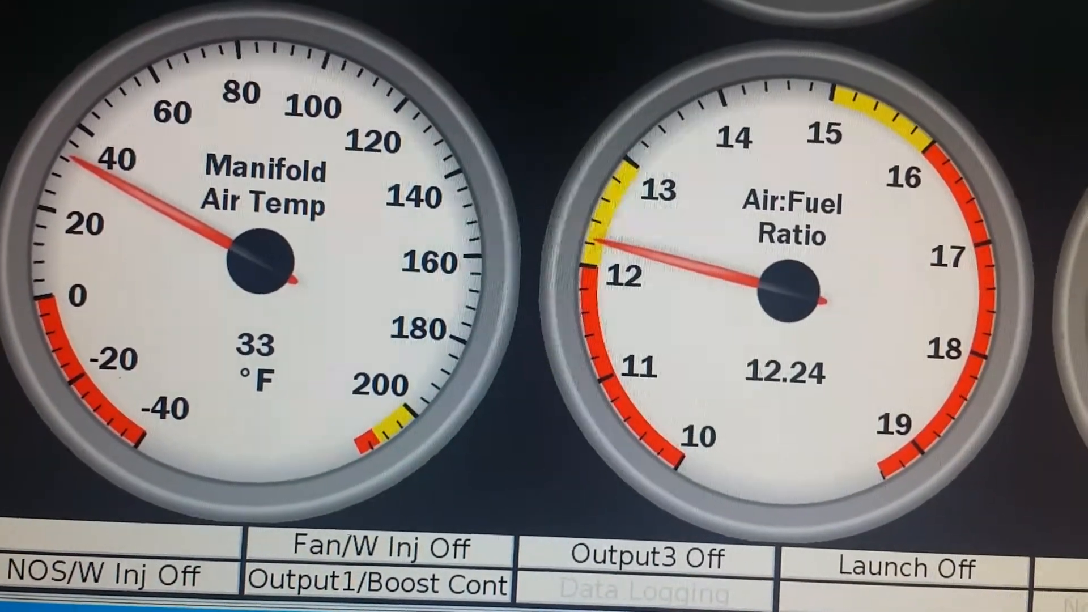
left_click(524, 41)
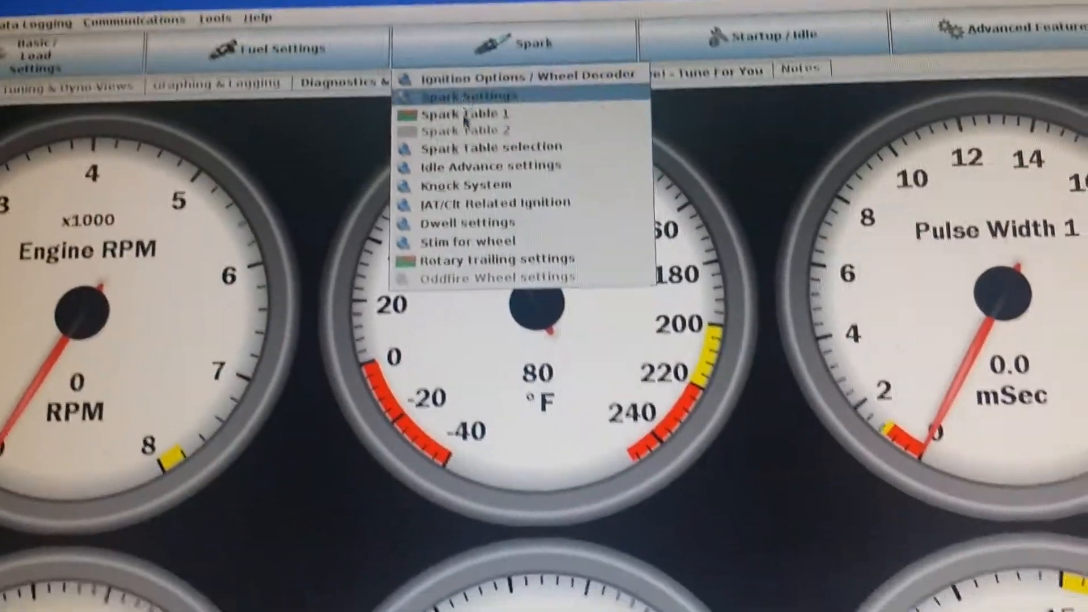
left_click(463, 113)
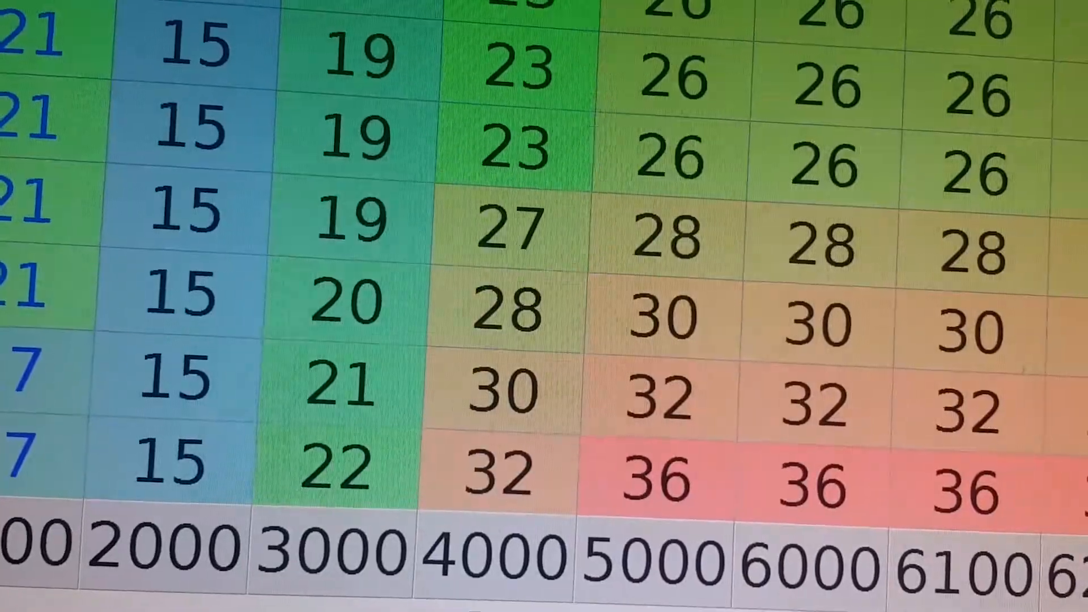
scroll("right", 3)
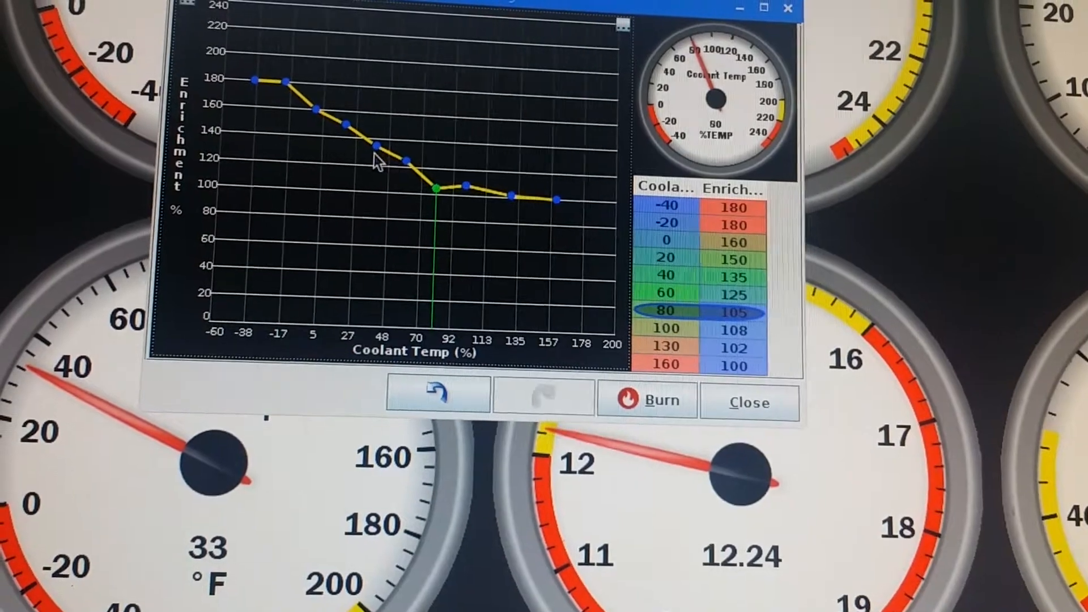
Step: Raise cold-end warm-up enrichment, dropping to 99% at 60, then close the curve
left_click_drag(373, 121, 373, 108)
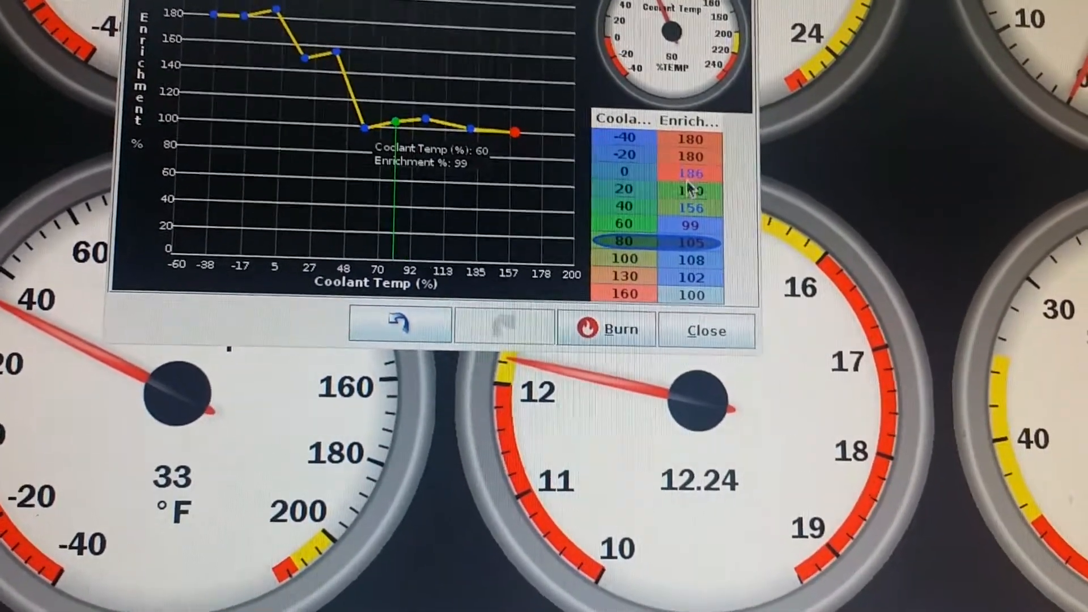
left_click(707, 330)
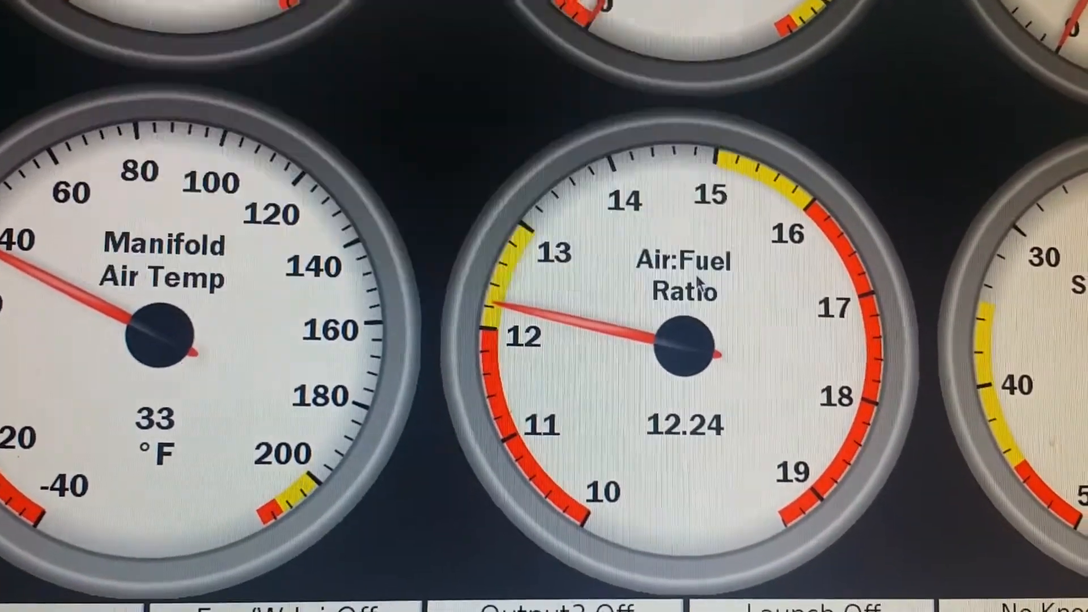